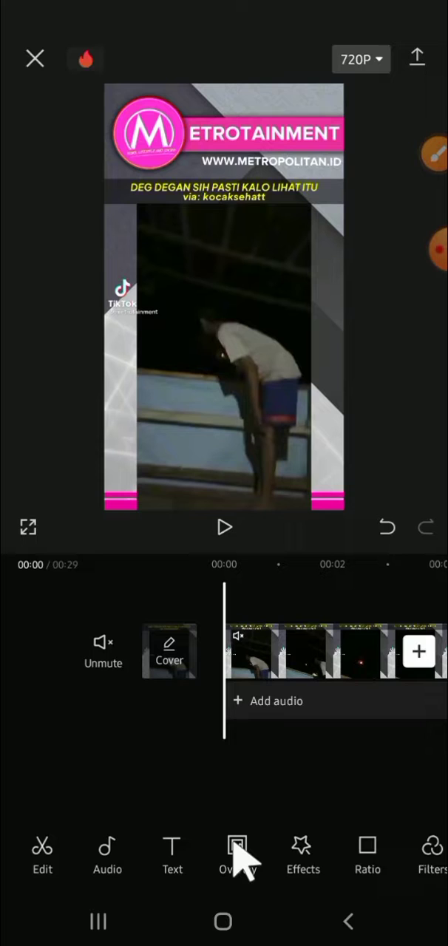
Step: Open Overlay and choose Add overlay to bring up the media library
click(237, 854)
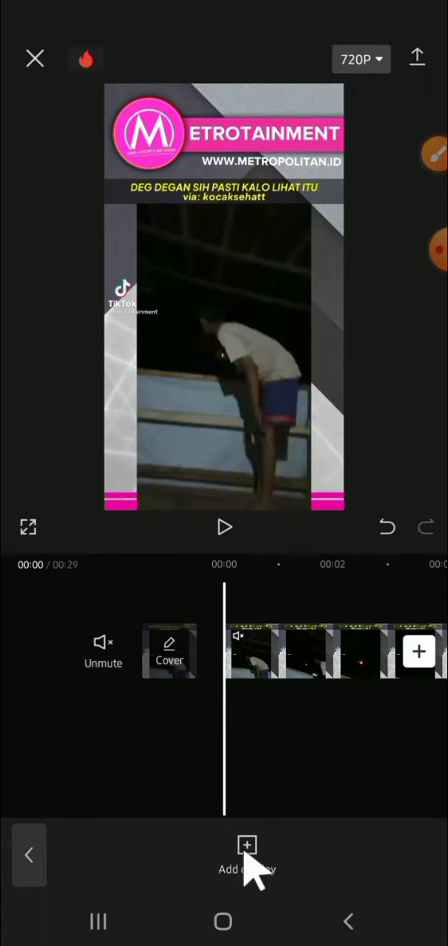
click(247, 857)
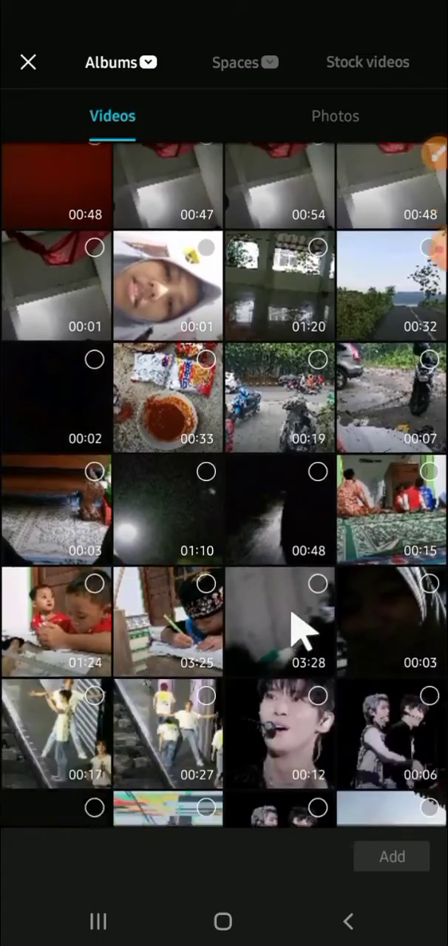
Step: Add the 29-second imported video from the Videos gallery as an overlay
scroll(down, 3)
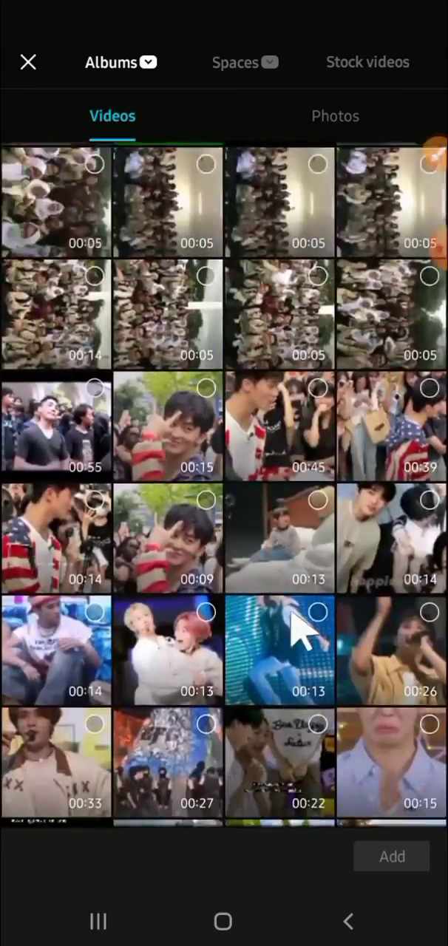
scroll(down, 3)
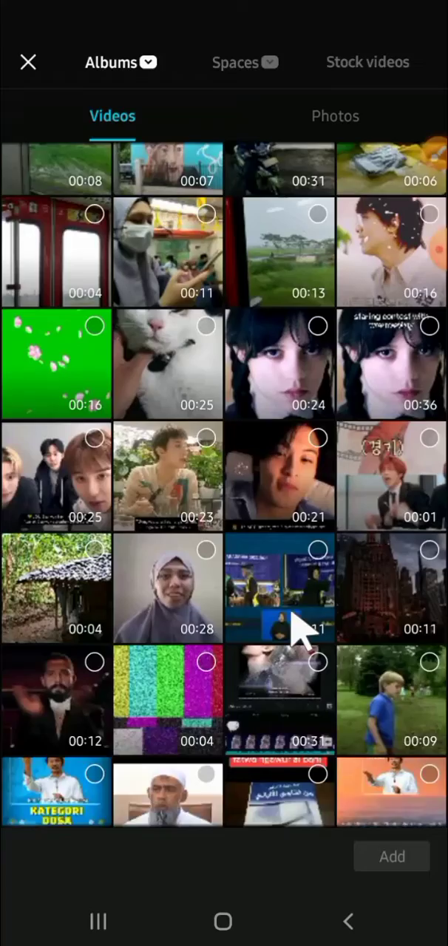
scroll(down, 3)
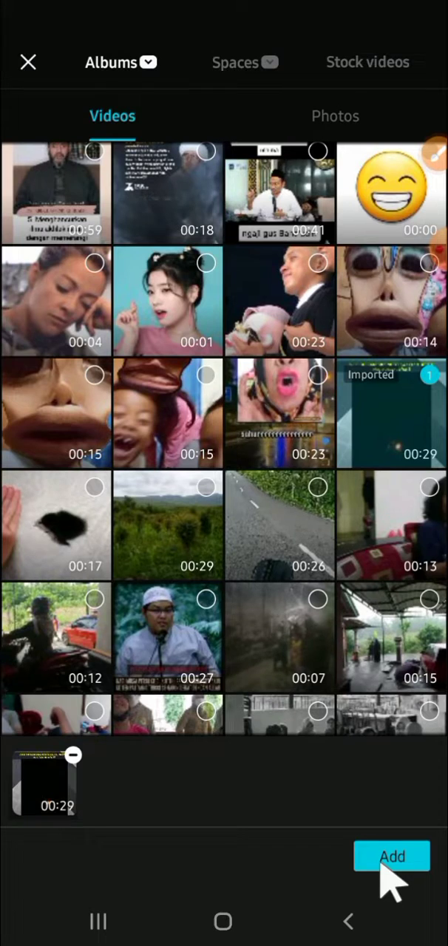
click(392, 856)
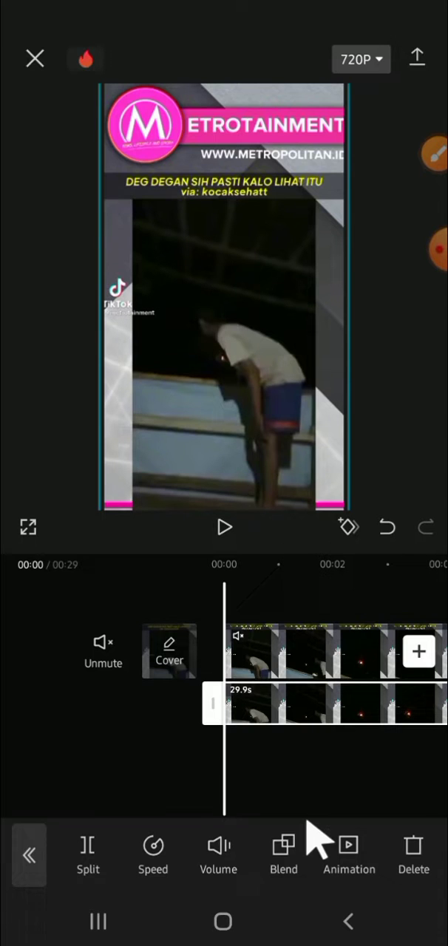
Step: Open the Mask options for the selected overlay clip
scroll(left, 3)
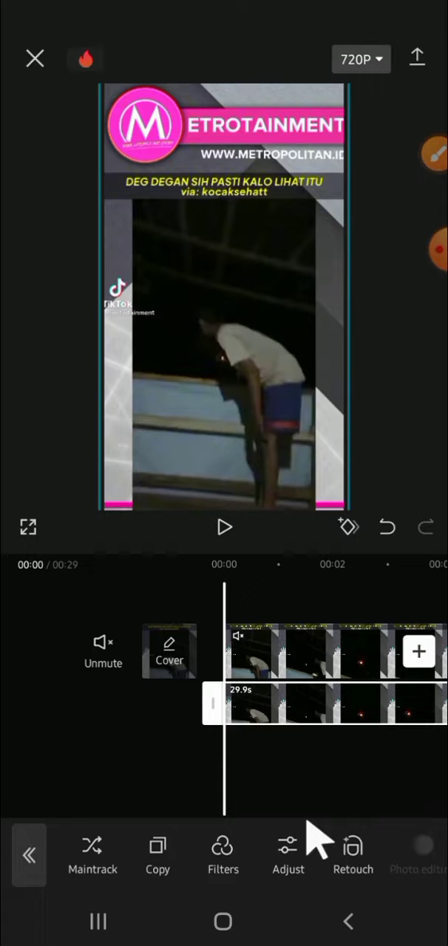
scroll(left, 3)
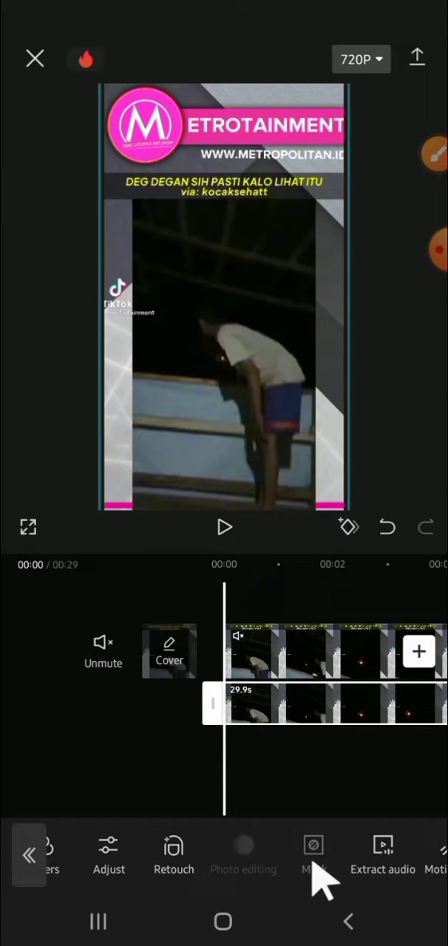
click(313, 853)
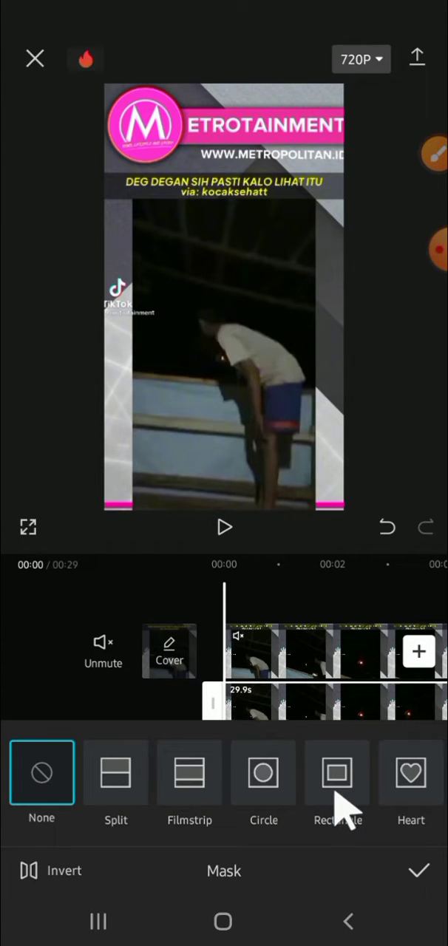
Step: Apply a Rectangle mask to the overlay clip
click(337, 772)
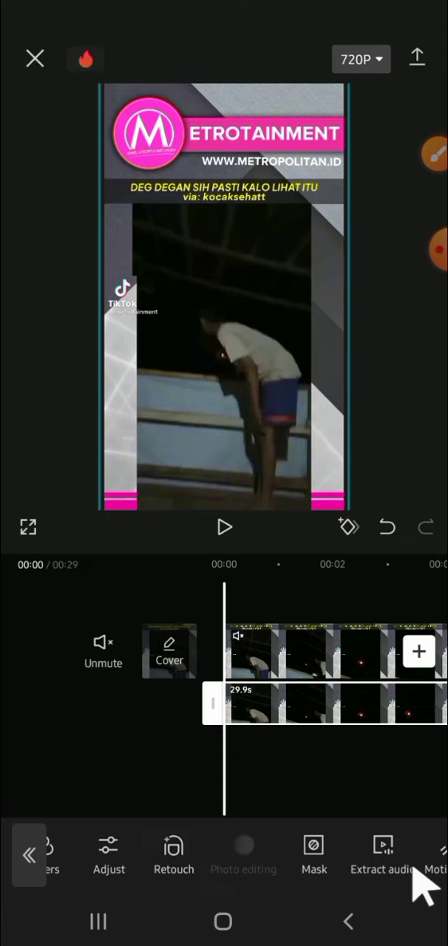
mouse_move(352, 795)
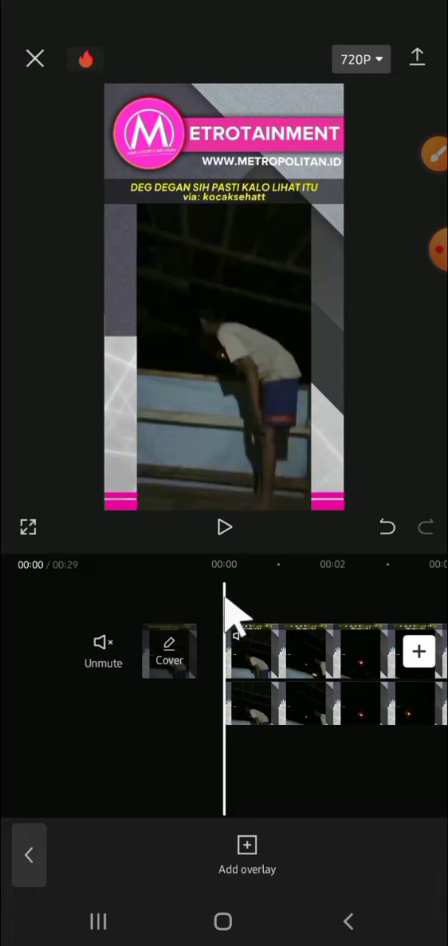
mouse_move(229, 539)
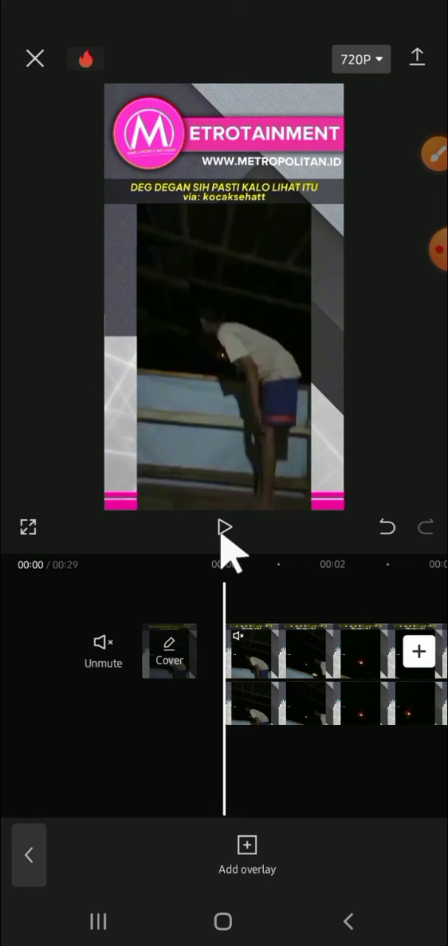
Step: Play the opening seconds to confirm the watermark is covered, then pause
click(224, 527)
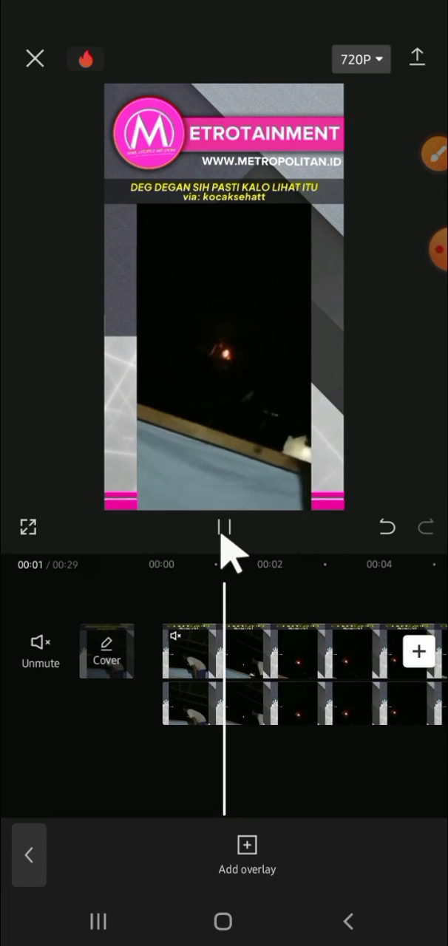
click(224, 526)
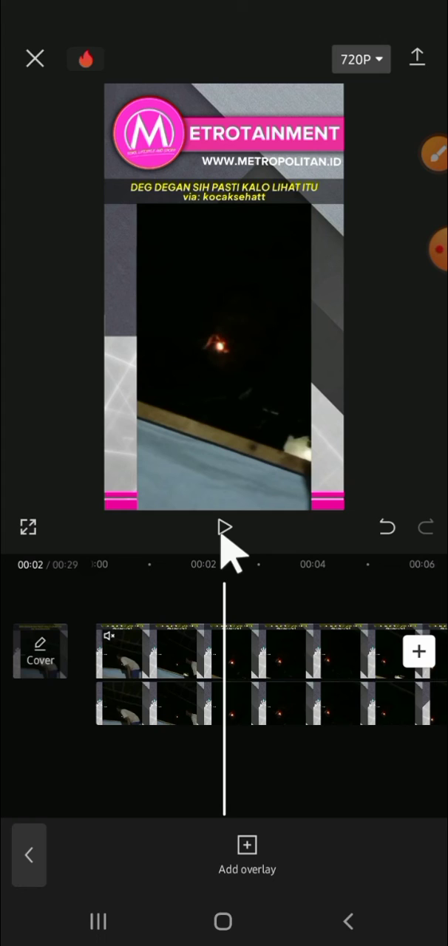